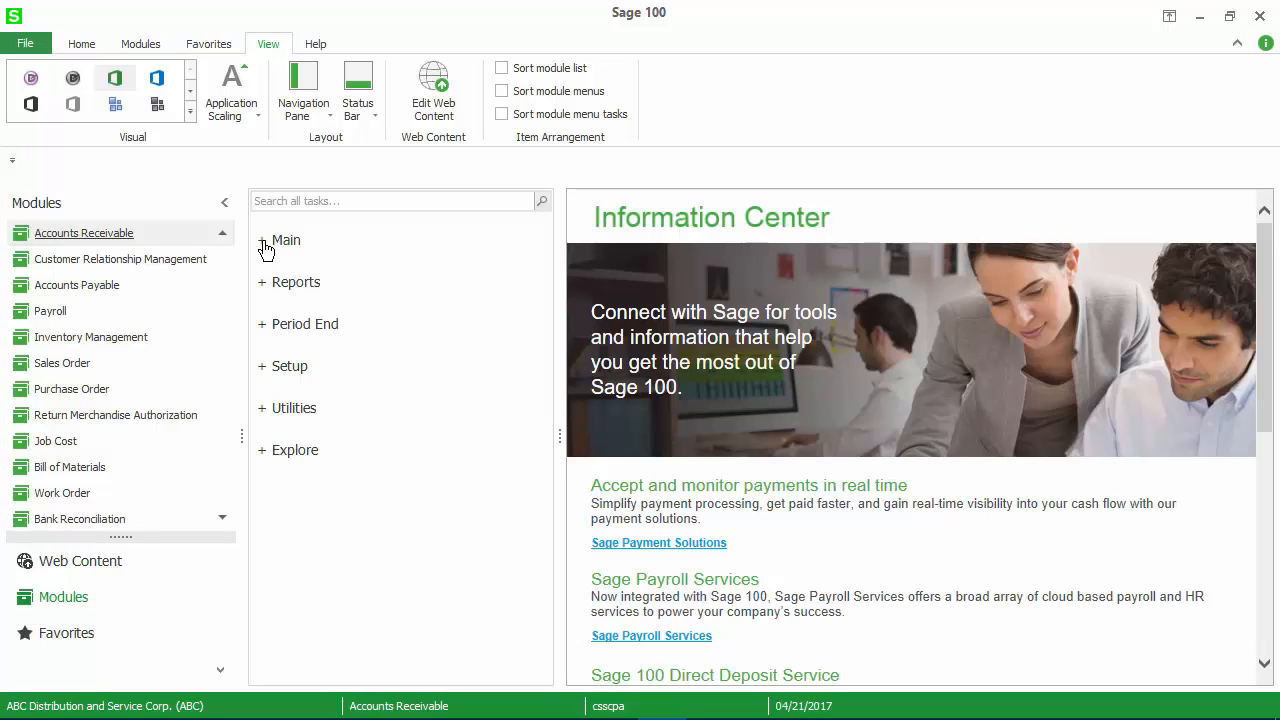
Expand the Main tasks under Accounts Receivable to reach Invoice Printing
left_click(284, 240)
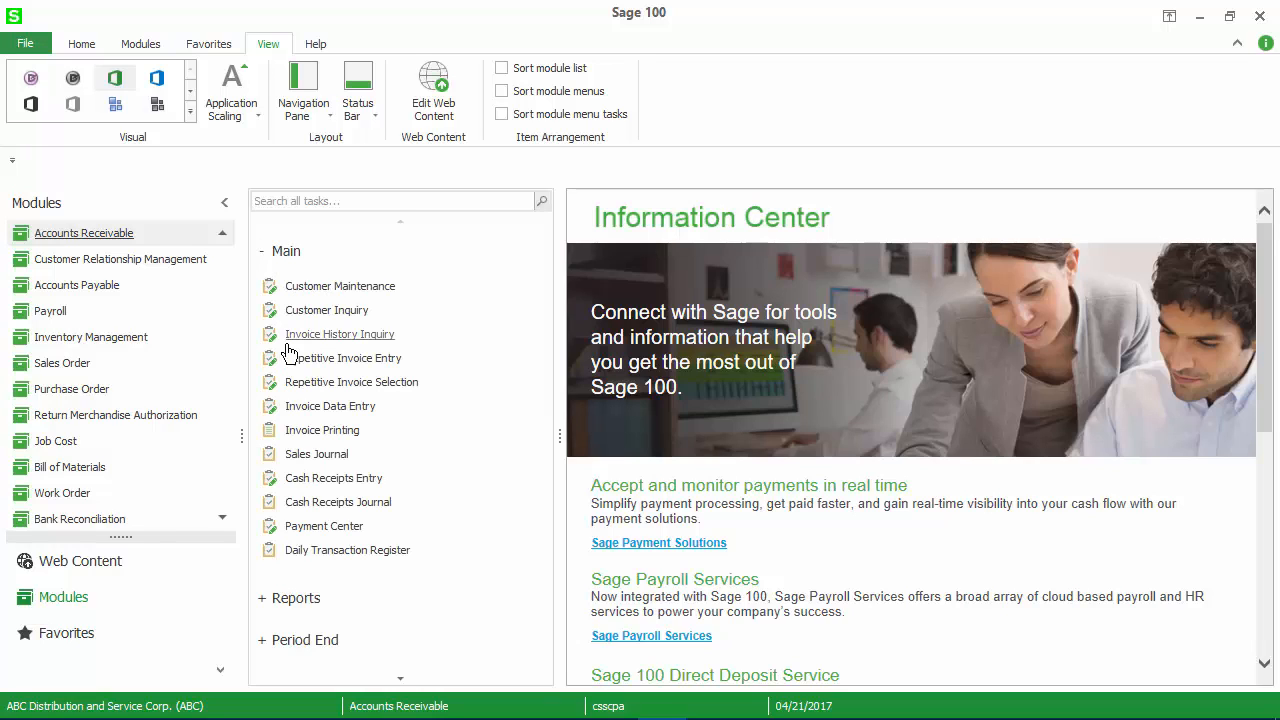
mouse_move(452, 316)
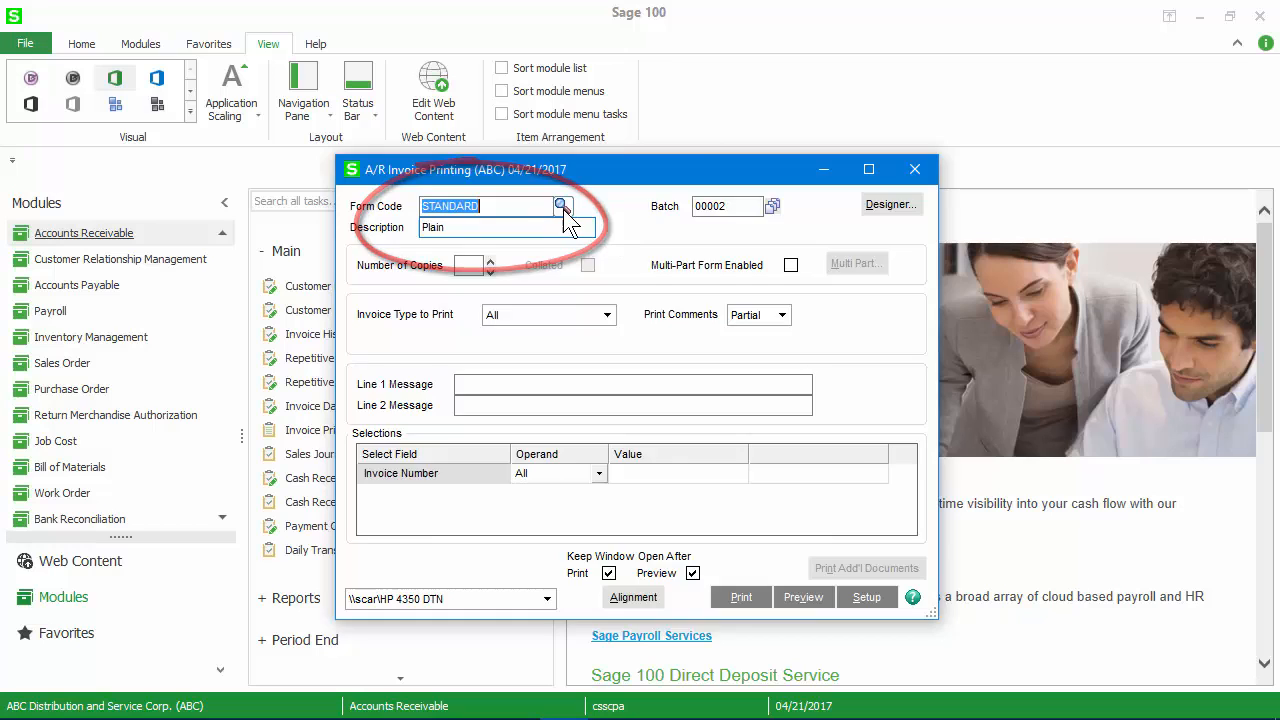
Review the existing invoice form codes in the lookup, then dismiss the list
left_click(562, 206)
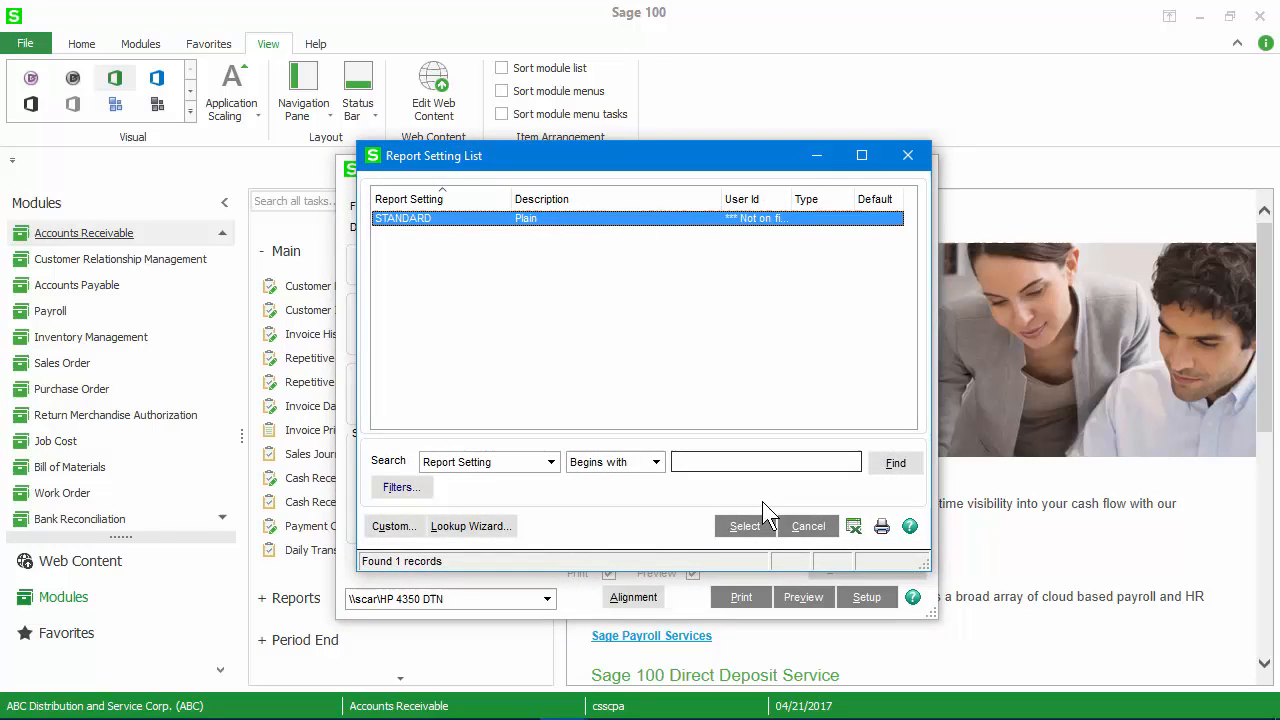
left_click(744, 526)
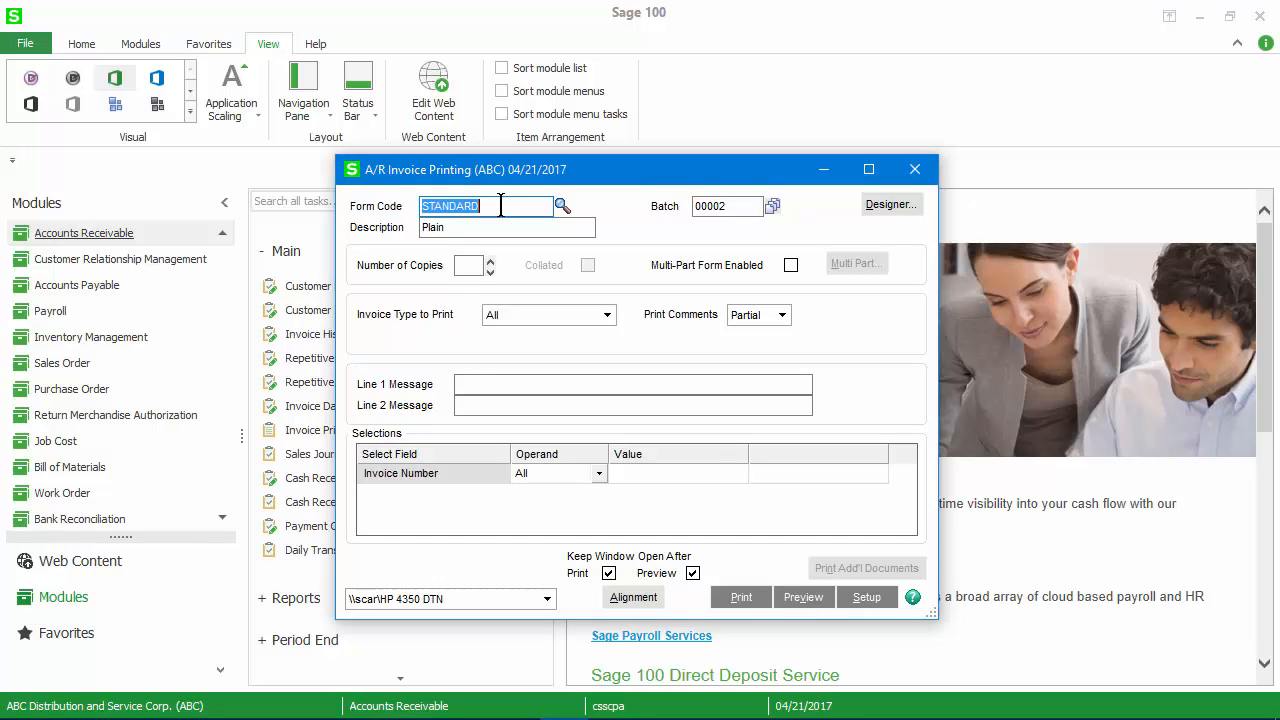
Enter TEST as the form code and confirm Plain as its template
type("TEST")
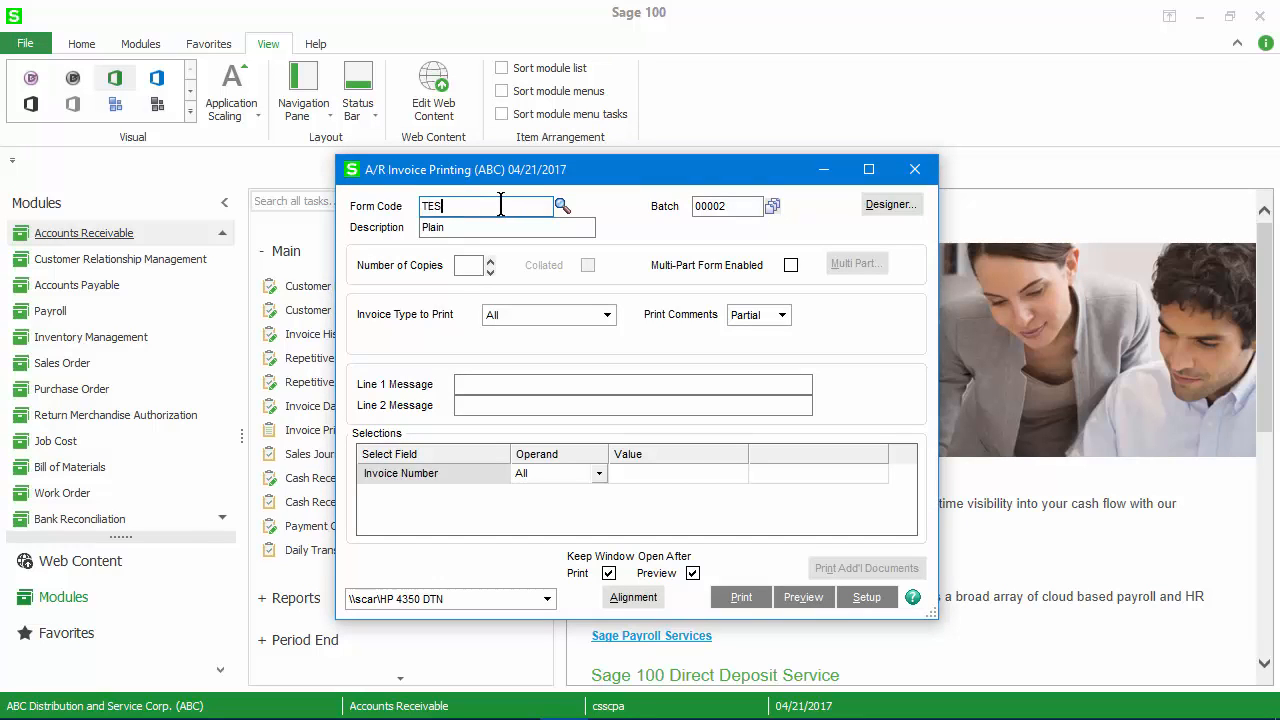
left_click(562, 204)
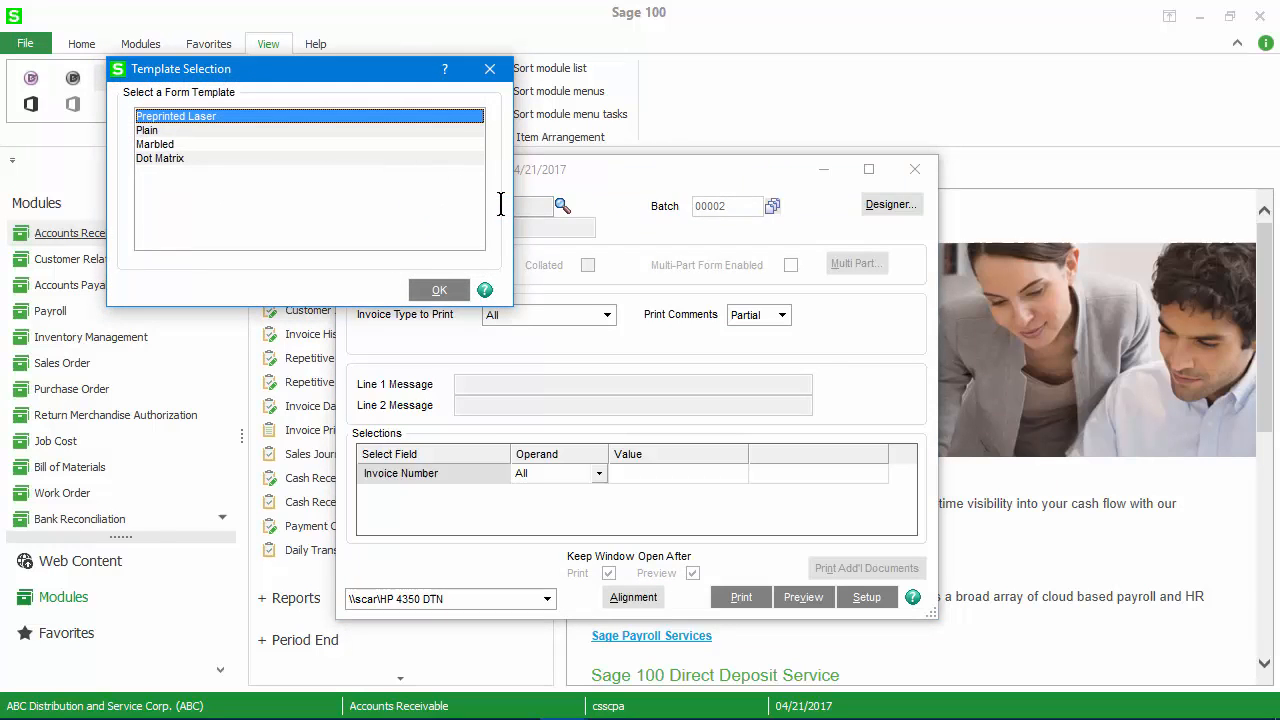
left_click(148, 130)
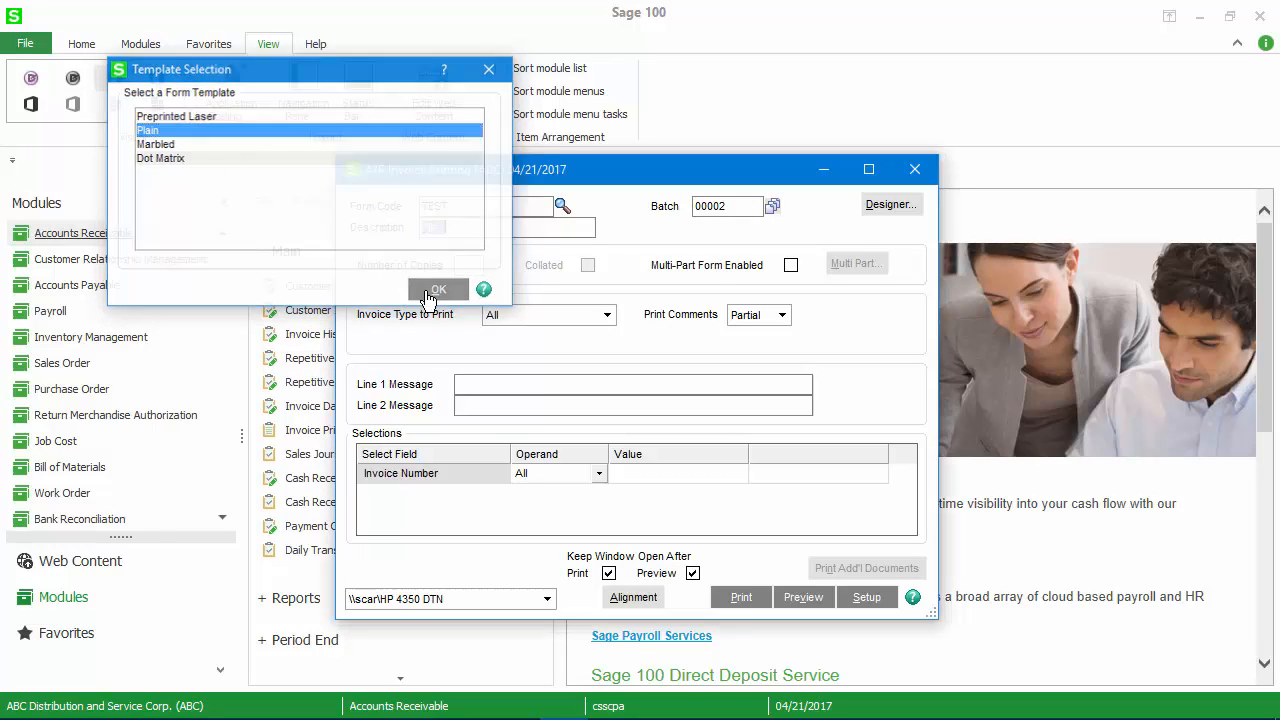
left_click(436, 288)
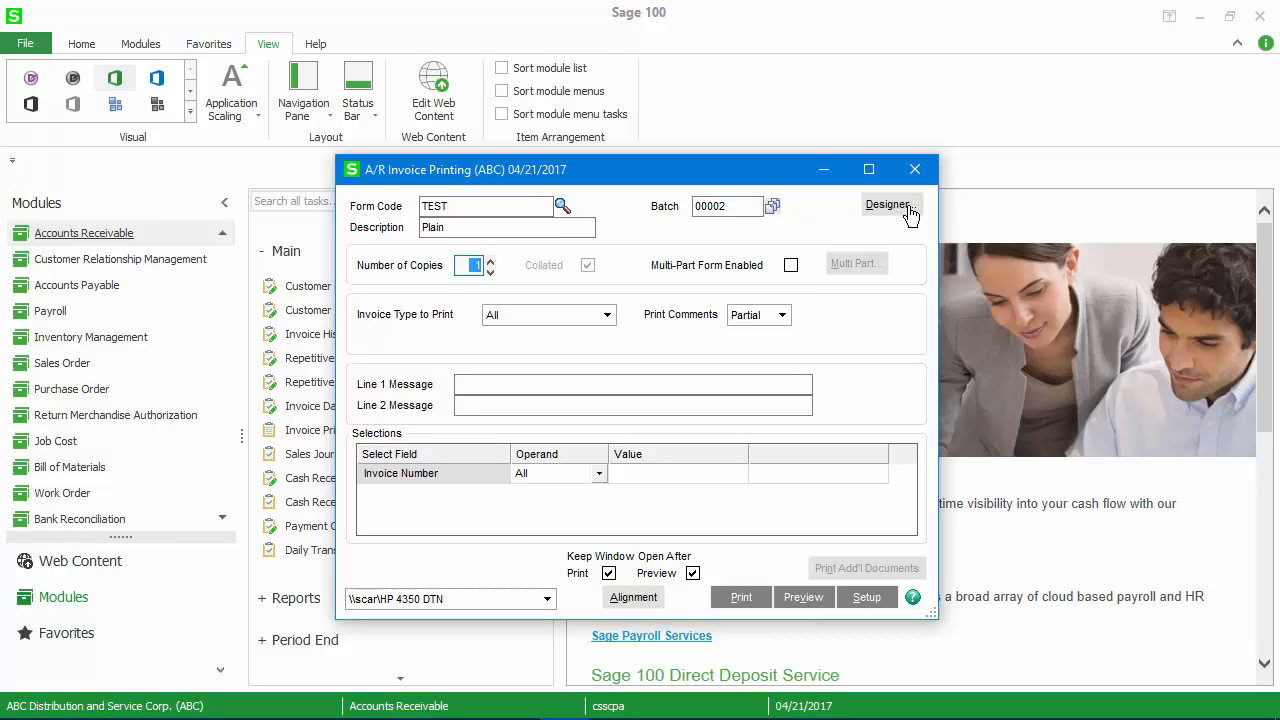
left_click(888, 204)
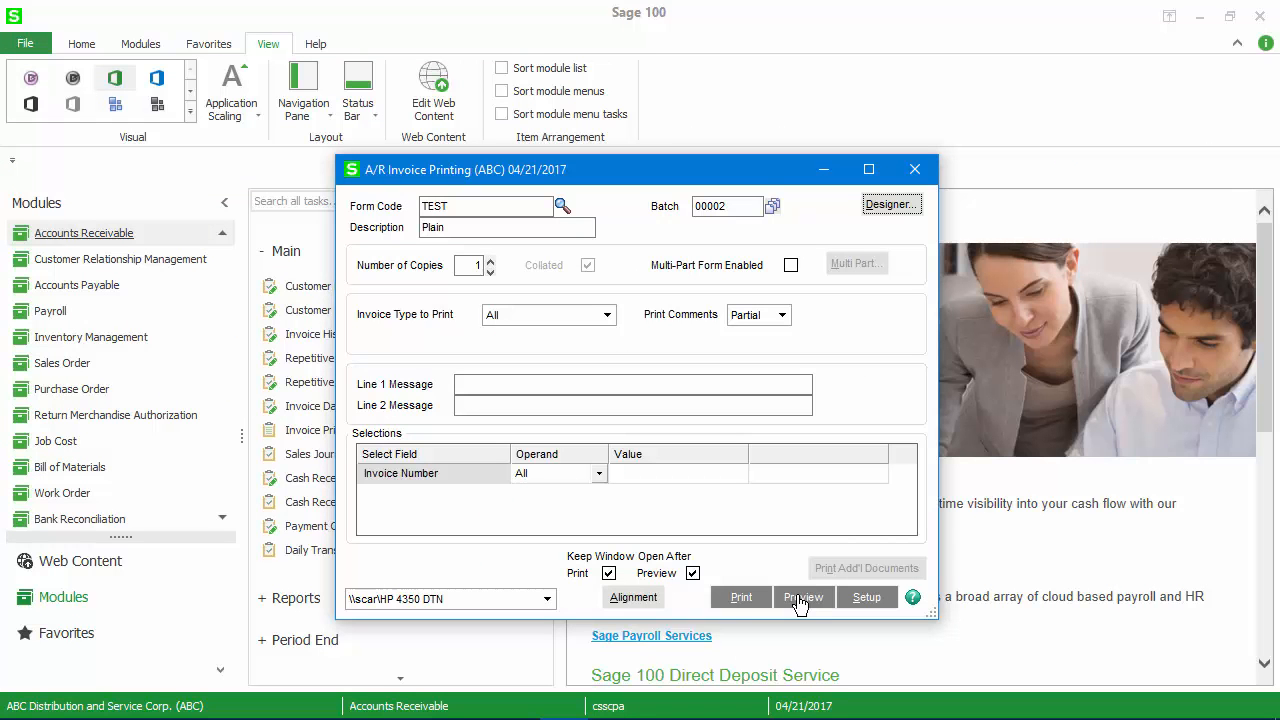
left_click(562, 206)
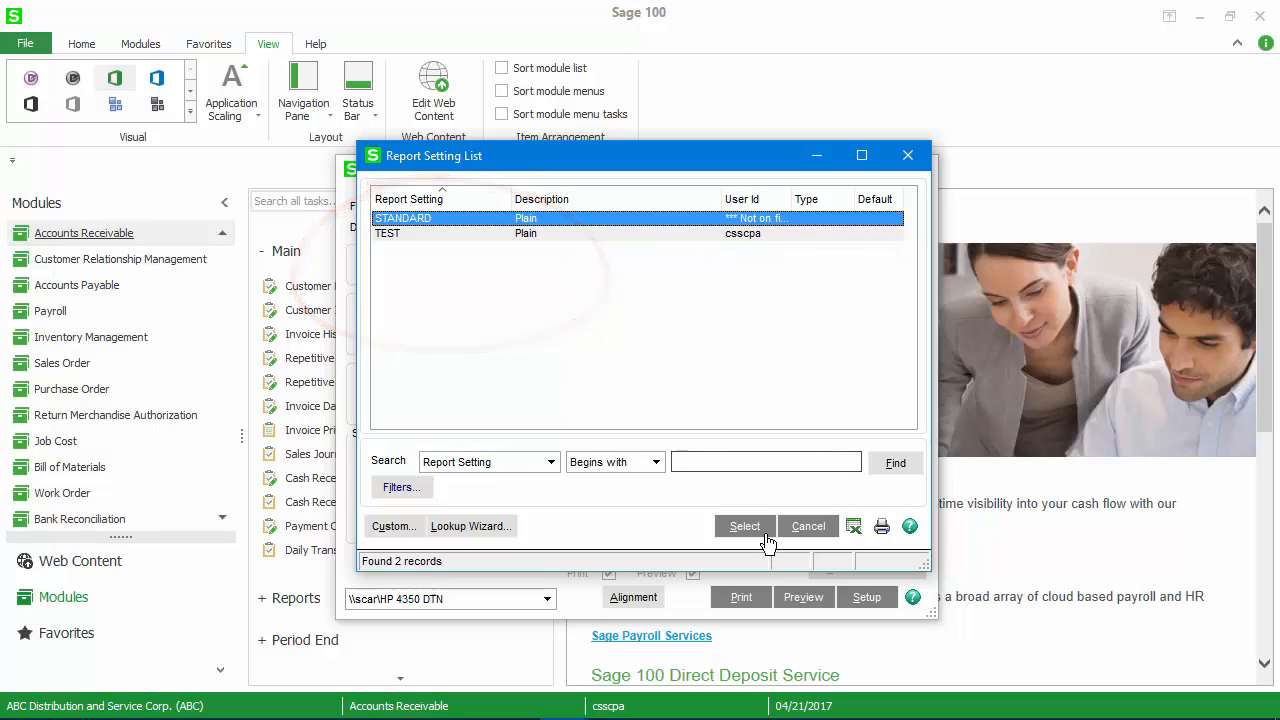
Dismiss the Report Setting List showing STANDARD and TEST form codes
left_click(808, 526)
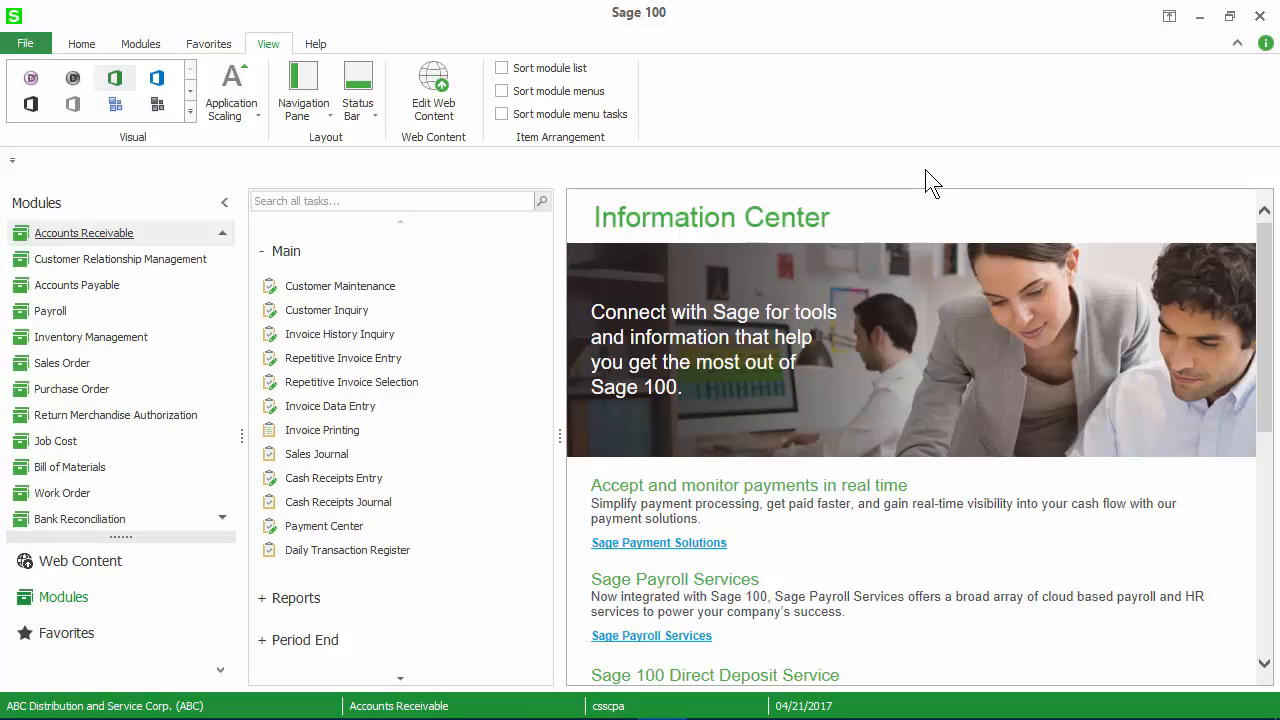